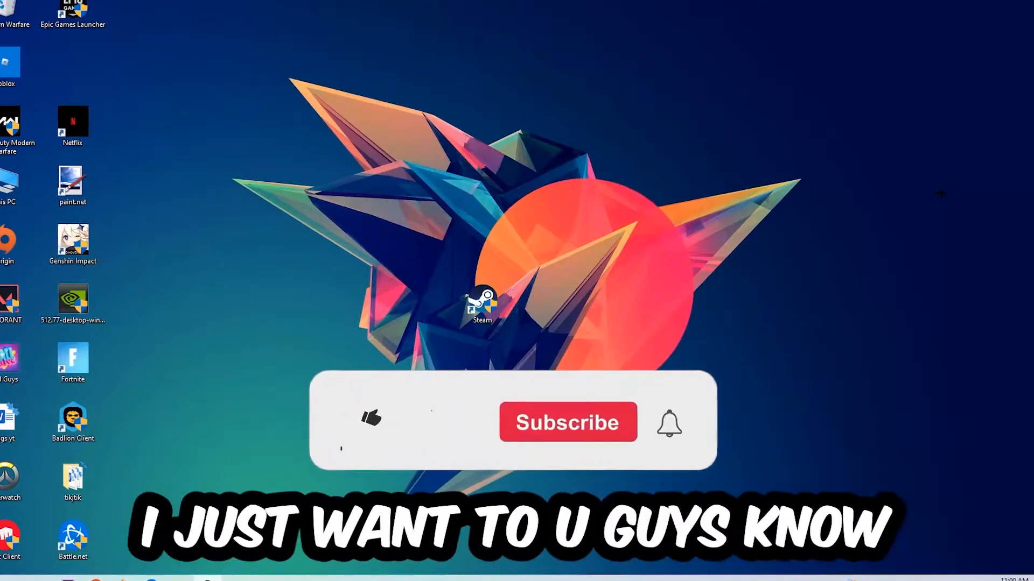
Open Task Manager's process list, select Microsoft Text Input Application, and right-click a process
click(370, 418)
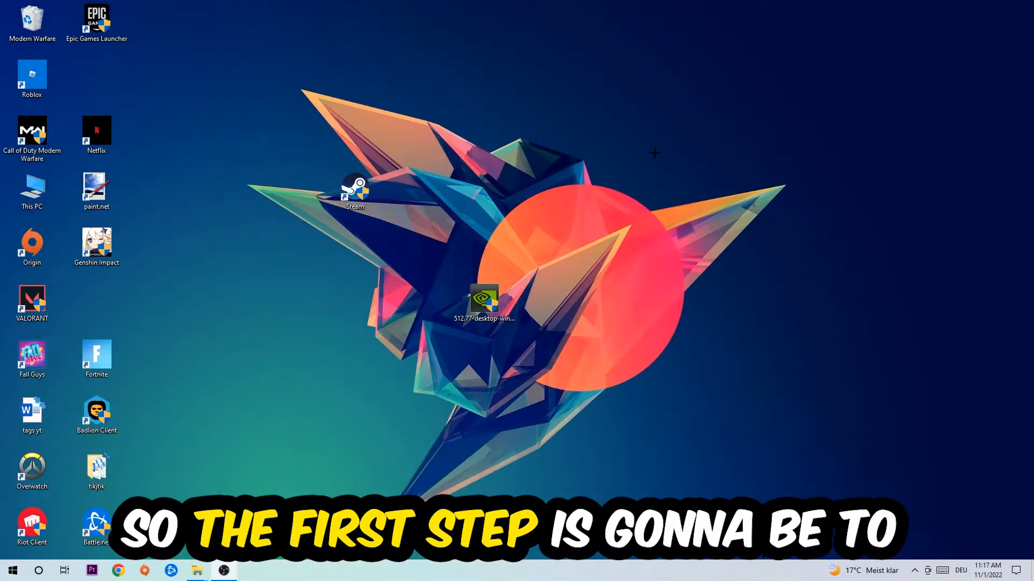
mouse_move(473, 223)
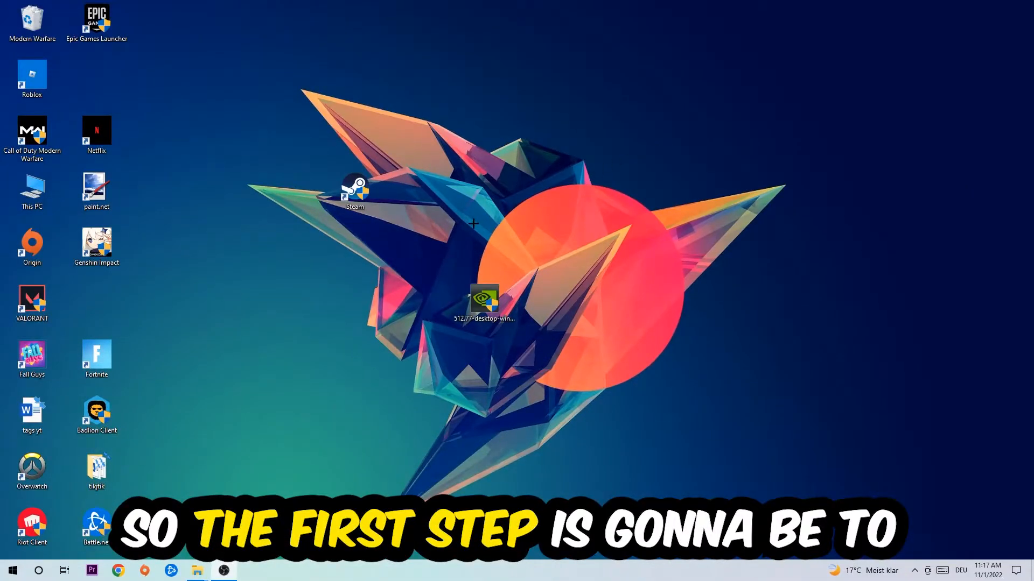
right_click(440, 569)
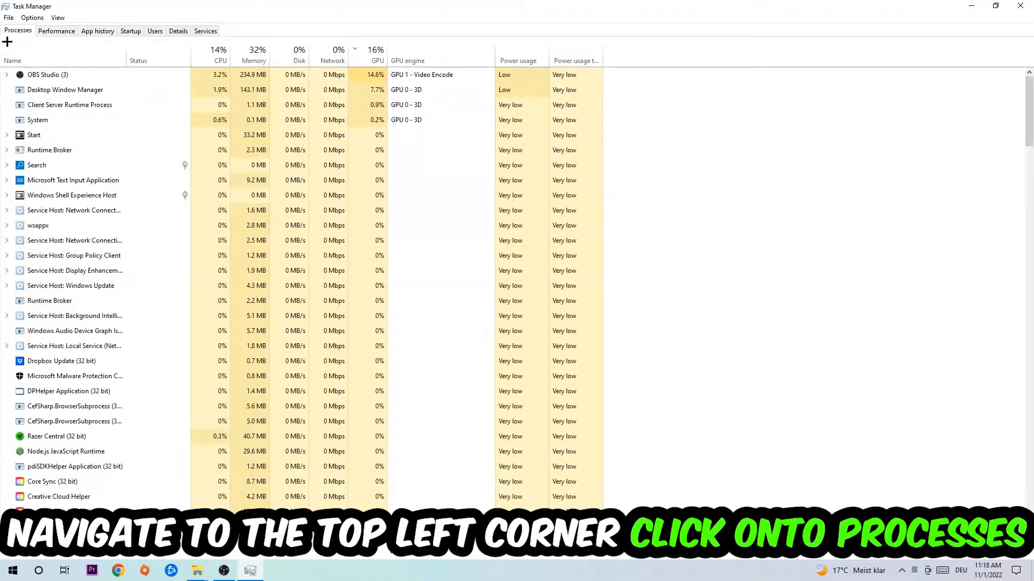
click(74, 271)
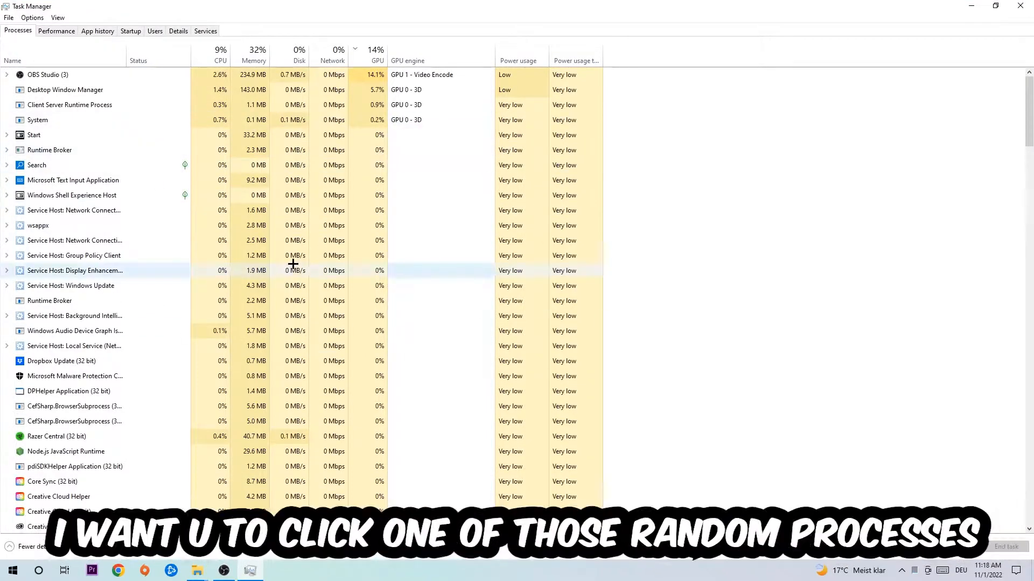
click(74, 241)
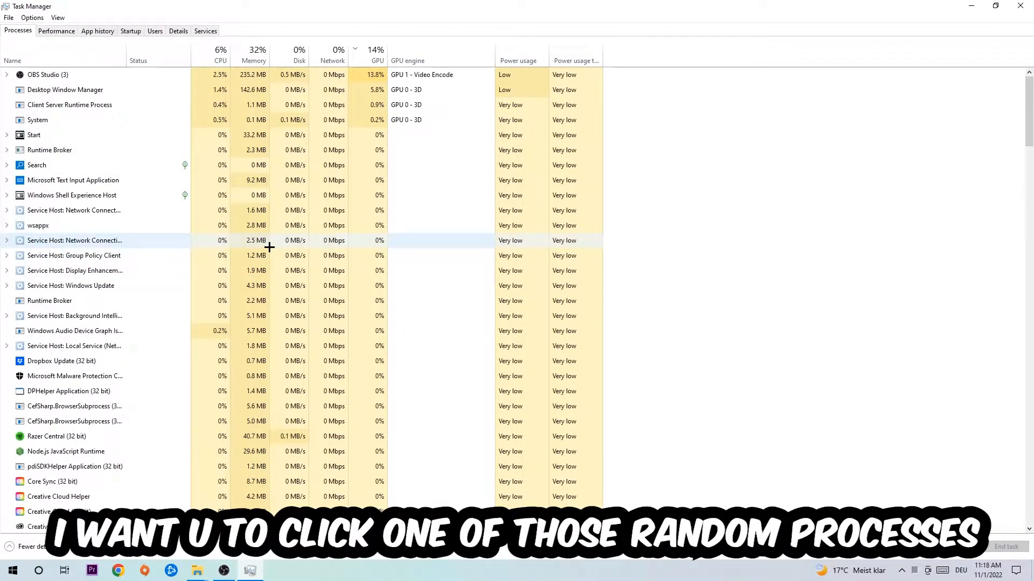
click(73, 179)
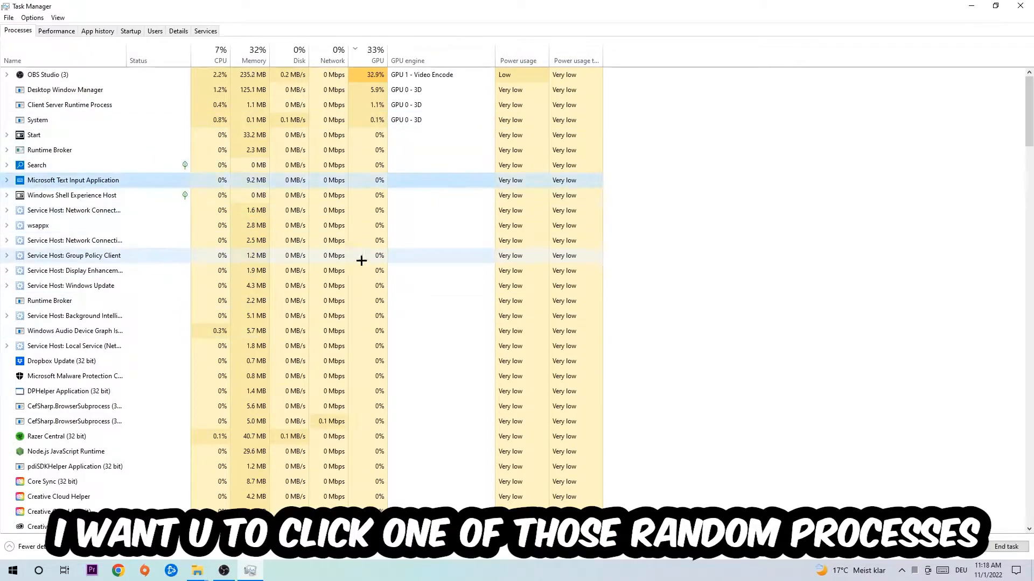
click(74, 270)
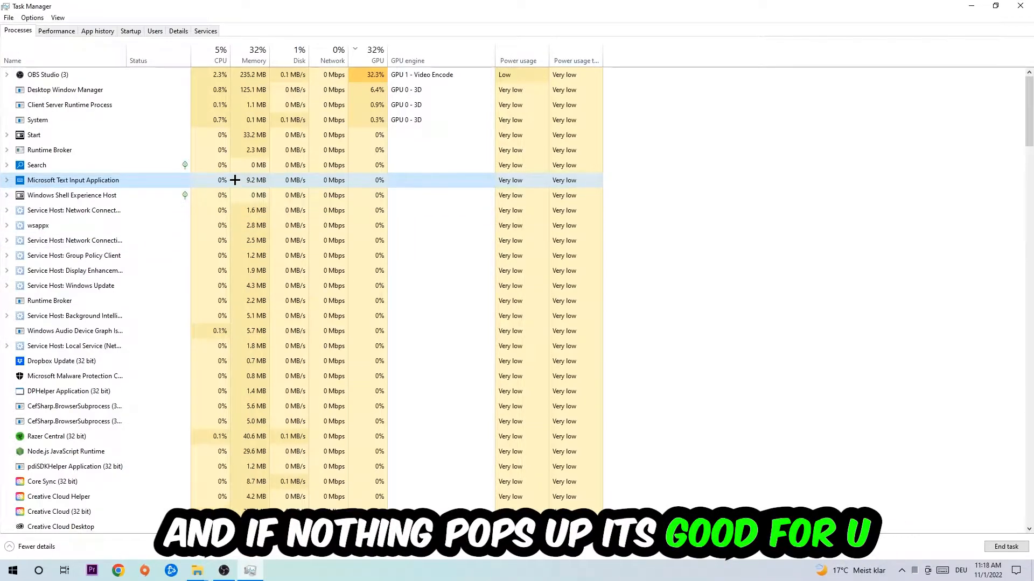
right_click(73, 180)
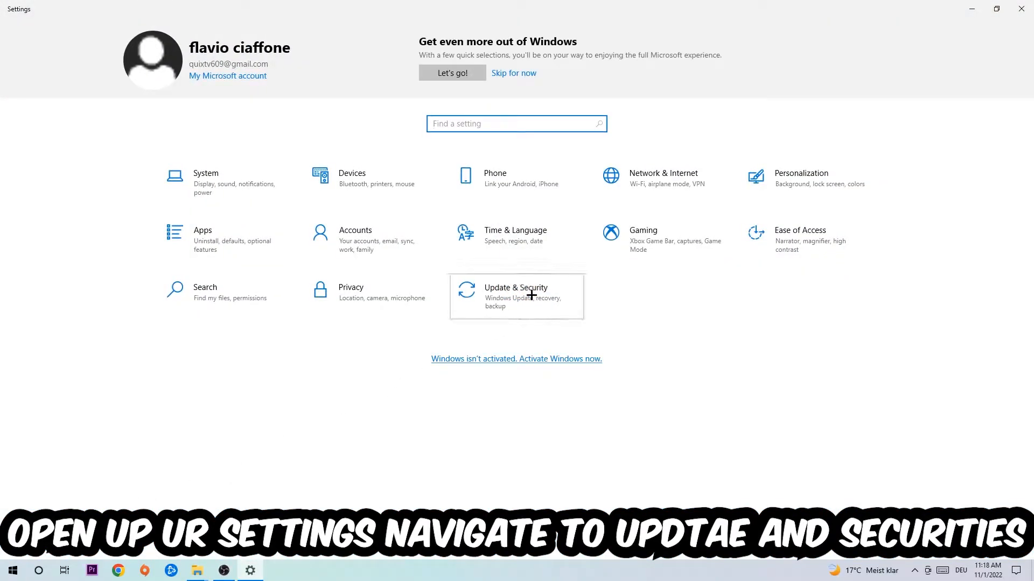
Go to the Update & Security page in Windows Settings
click(516, 297)
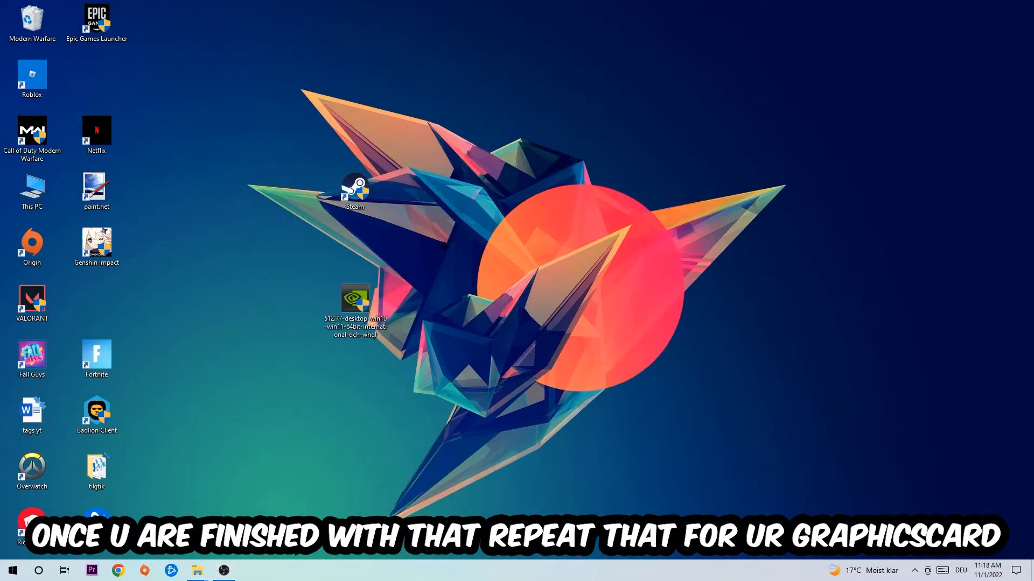
Rearrange the desktop icons by dragging one sideways across the desktop
drag(355, 303, 483, 307)
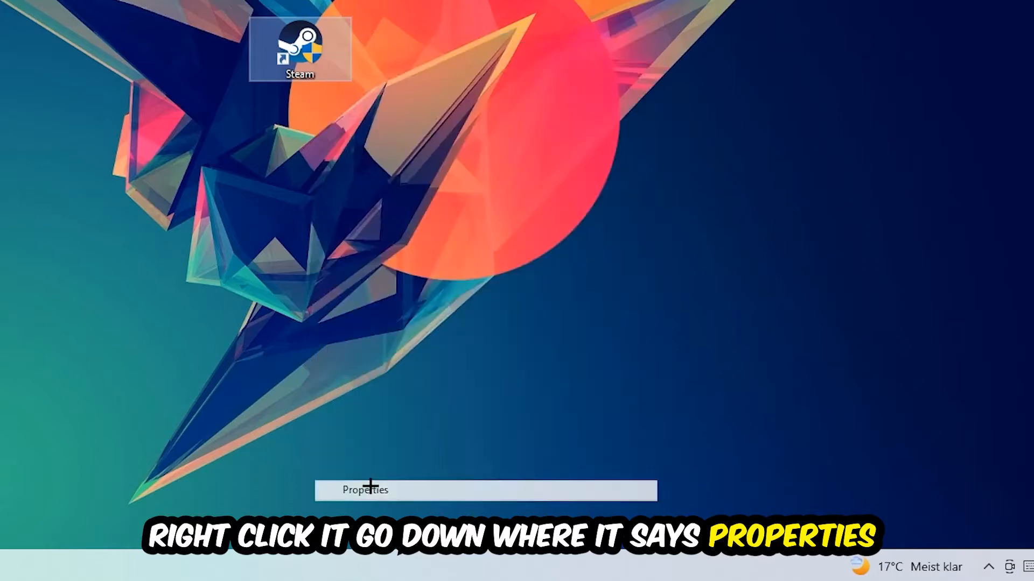
Open the Steam shortcut's properties and enable Windows 8 compatibility mode
click(364, 490)
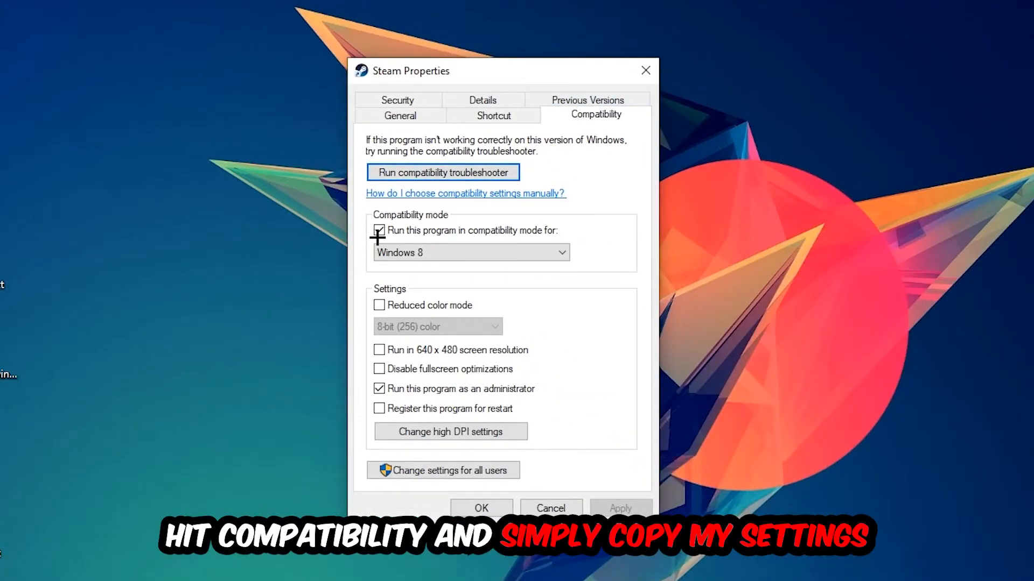
click(379, 230)
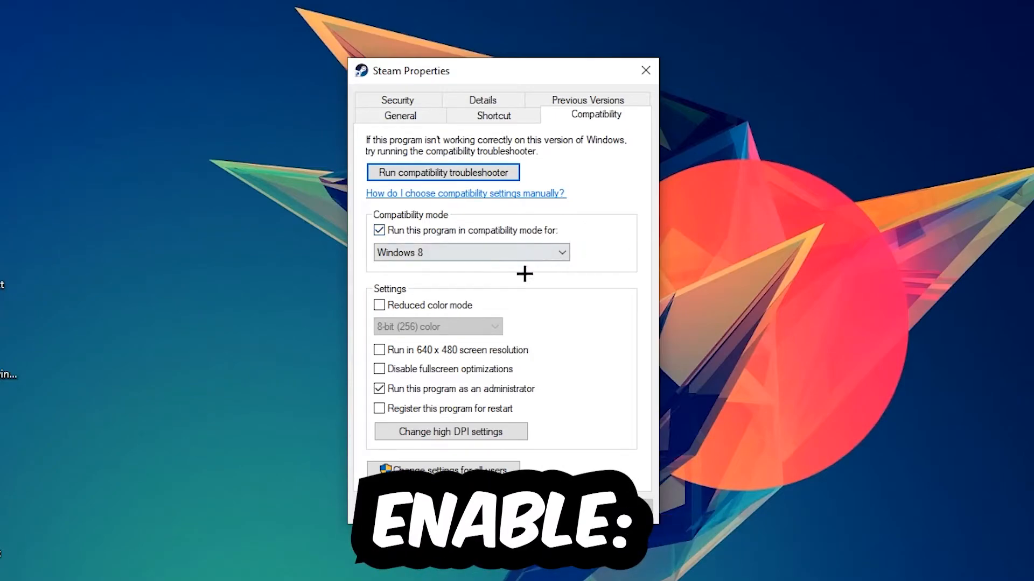
mouse_move(396, 383)
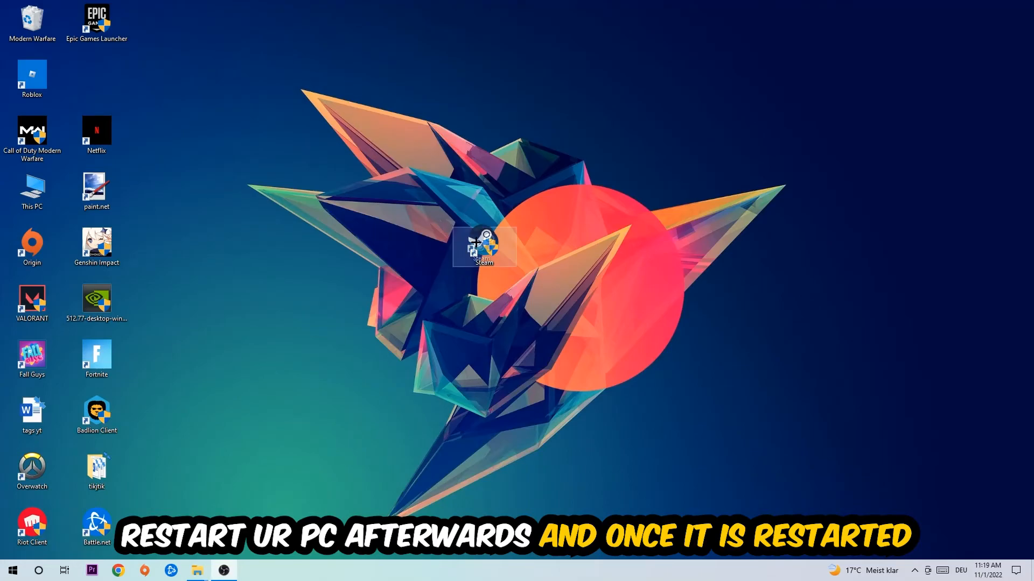
Move the shield-badged Steam shortcut higher up the desktop
drag(481, 248, 420, 132)
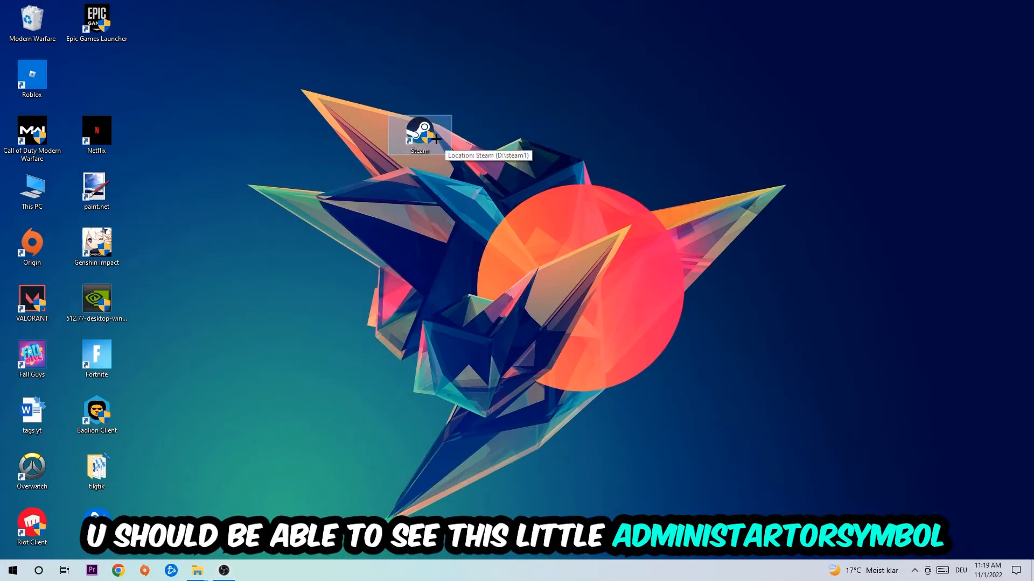